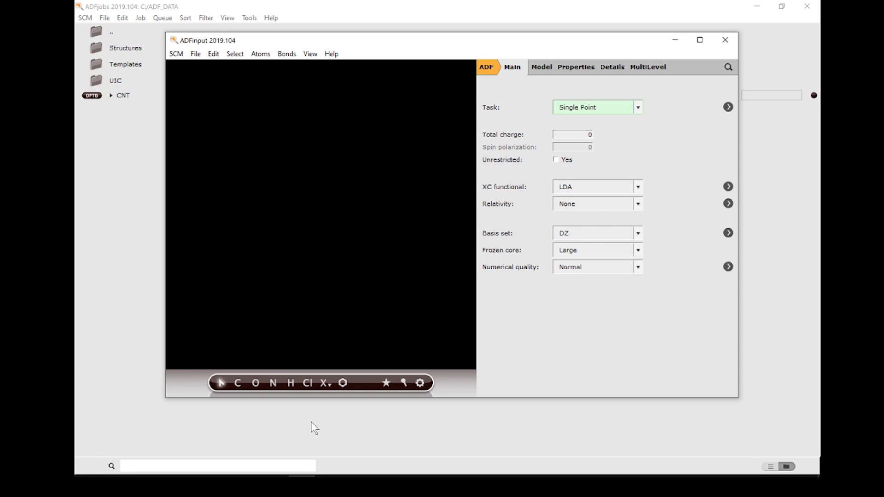
{"action": "mouse_move", "coordinate": [347, 250]}
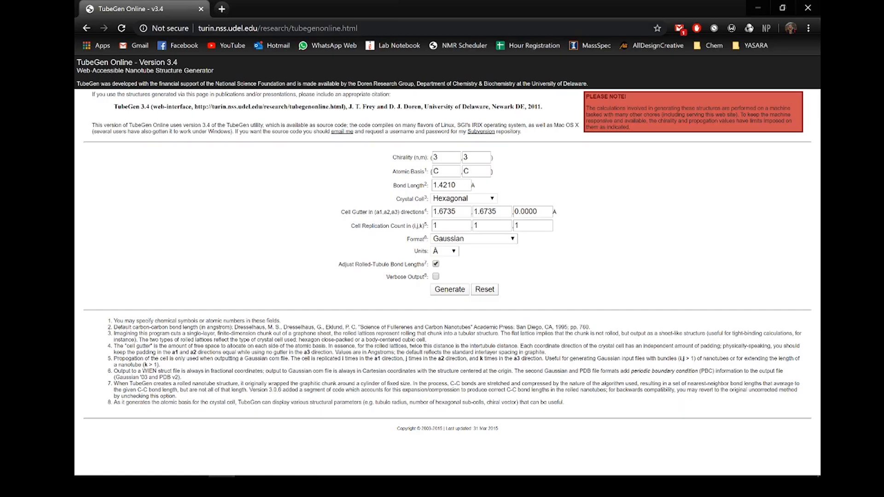
Generate a (9,9) carbon nanotube with chirality 9,9 in CIF output format.
{"action": "left_click", "coordinate": [445, 158]}
{"action": "type", "text": "9"}
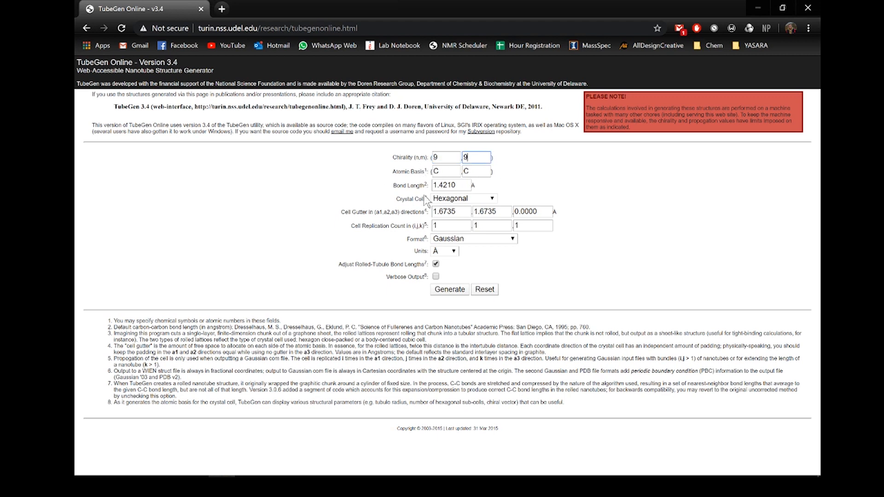
{"action": "left_click", "coordinate": [511, 238]}
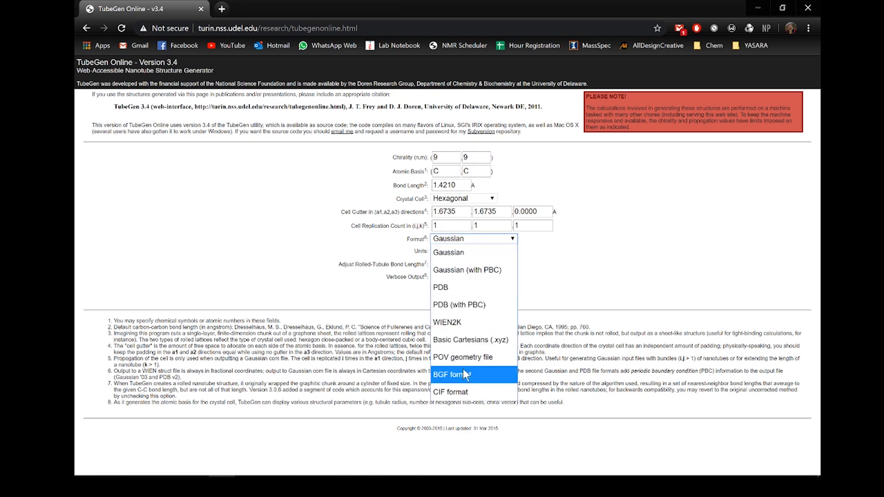
{"action": "left_click", "coordinate": [450, 392]}
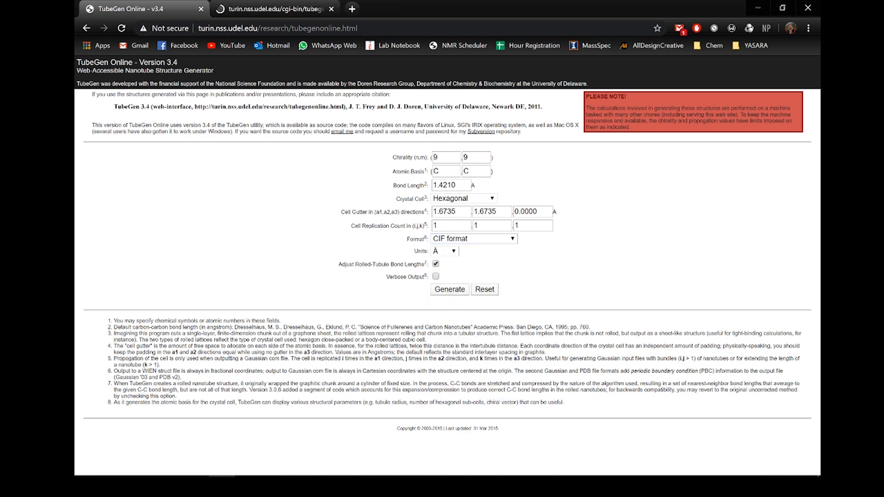
{"action": "left_click", "coordinate": [449, 289]}
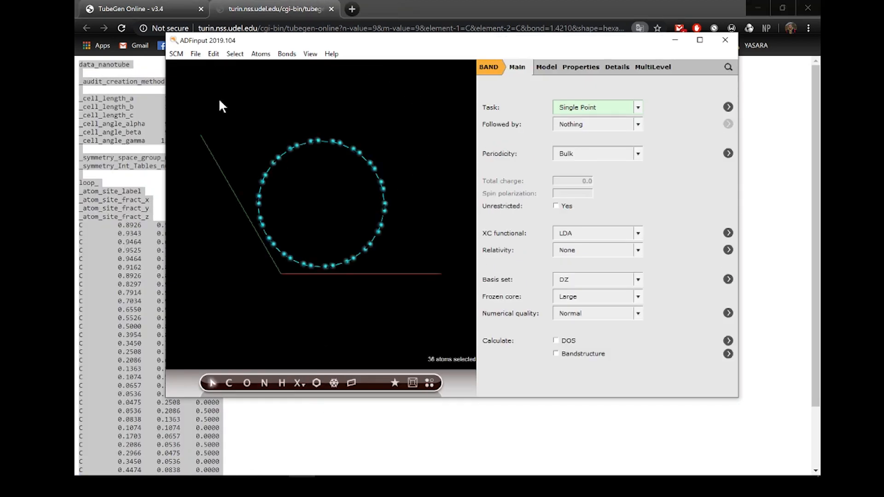
{"action": "mouse_move", "coordinate": [215, 61]}
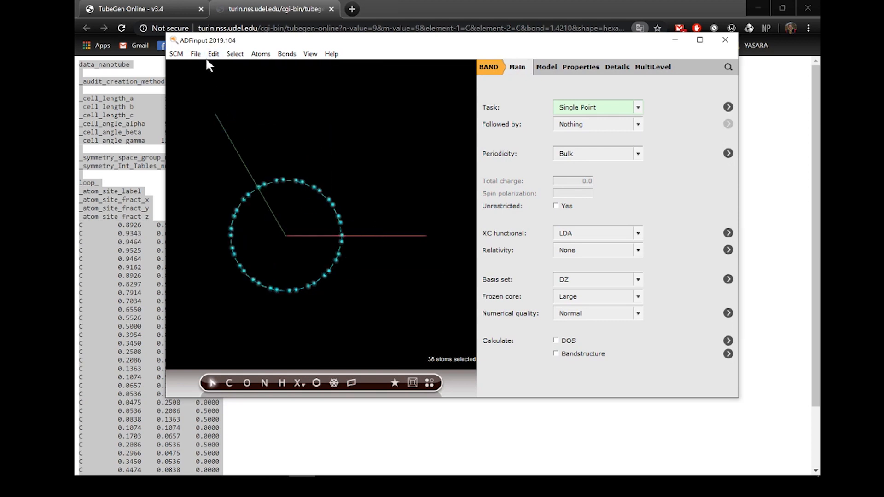
Measure the distance between two opposite carbon atoms of the (9,9) ring, about 1204.6 pm.
{"action": "left_click", "coordinate": [212, 53]}
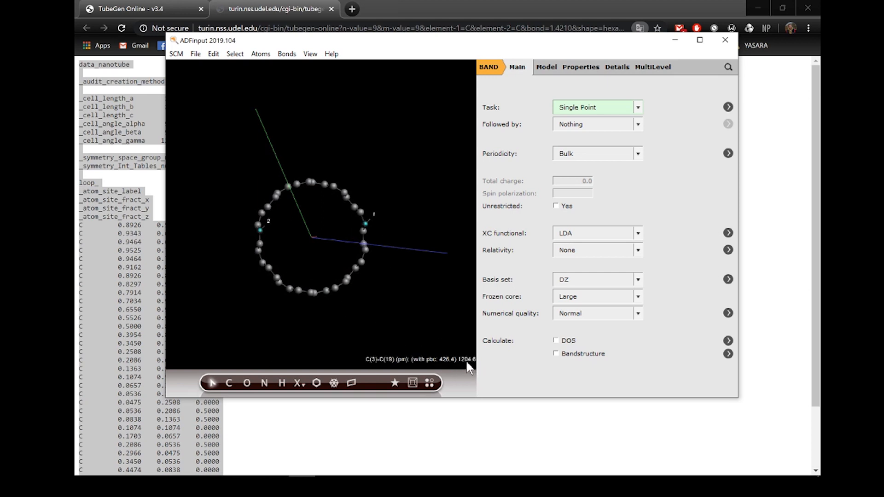
{"action": "mouse_move", "coordinate": [252, 112]}
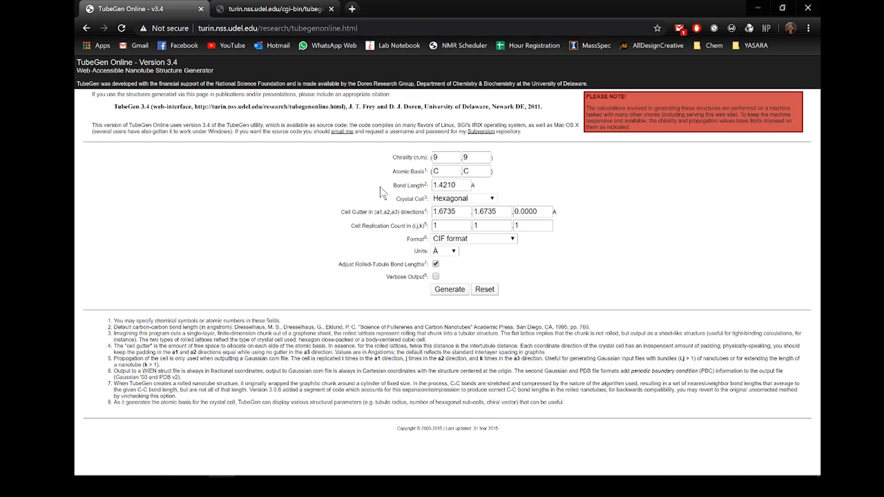
Generate a wider (12,12) nanotube by setting both chirality indices to 12.
{"action": "type", "text": "12"}
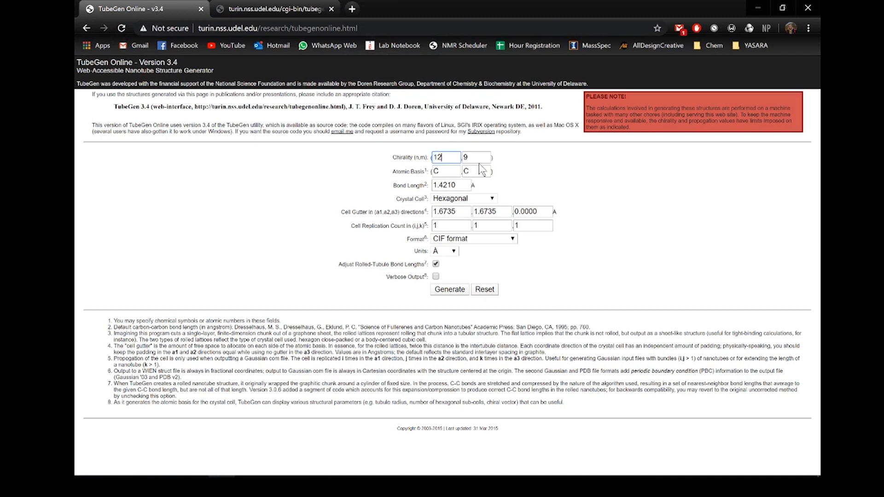
{"action": "type", "text": "12"}
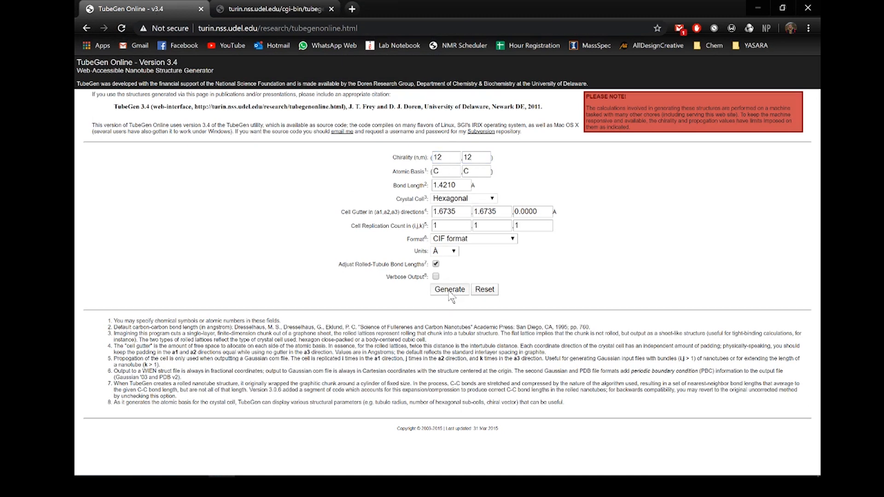
{"action": "left_click", "coordinate": [449, 289]}
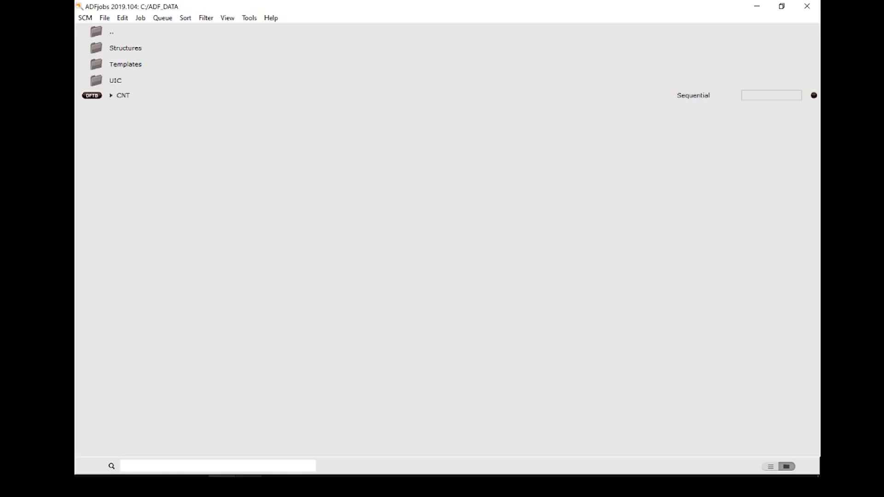
Paste both CIF rings into one CNT job model with Chain periodicity.
{"action": "right_click", "coordinate": [111, 47]}
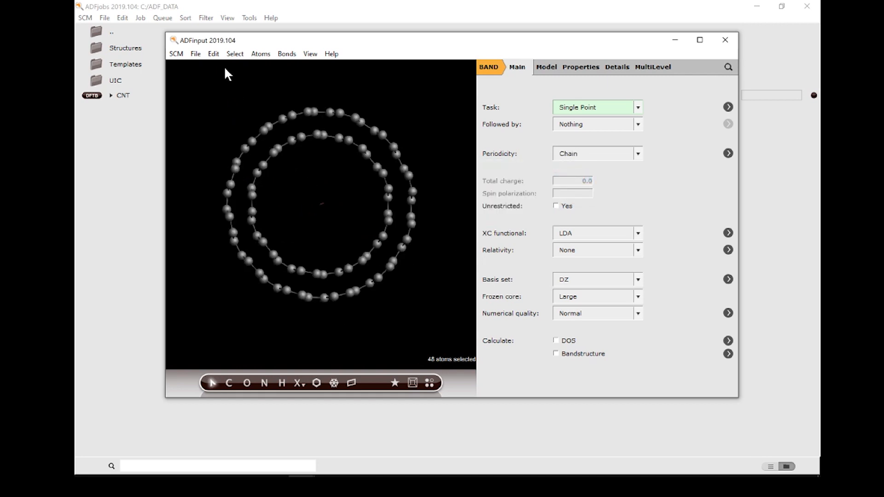
{"action": "mouse_move", "coordinate": [309, 60]}
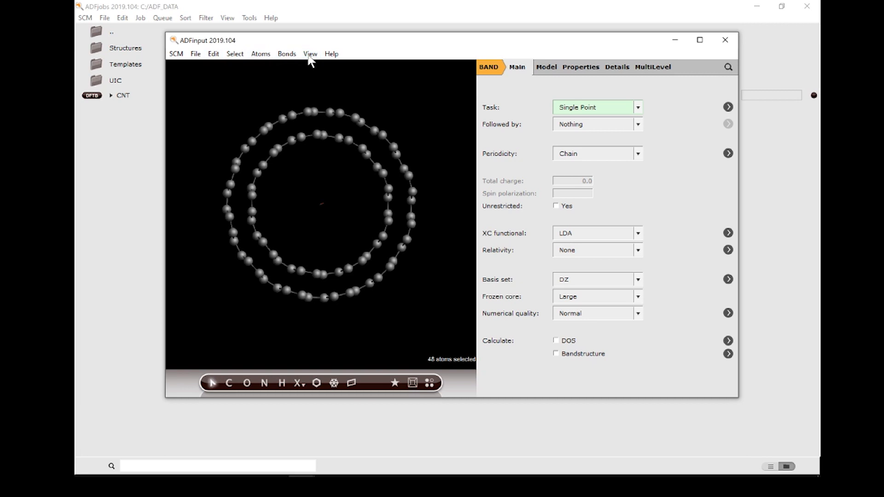
Show periodic copies of the double-walled tube repeated over 4 cells along the chain axis.
{"action": "left_click", "coordinate": [310, 53]}
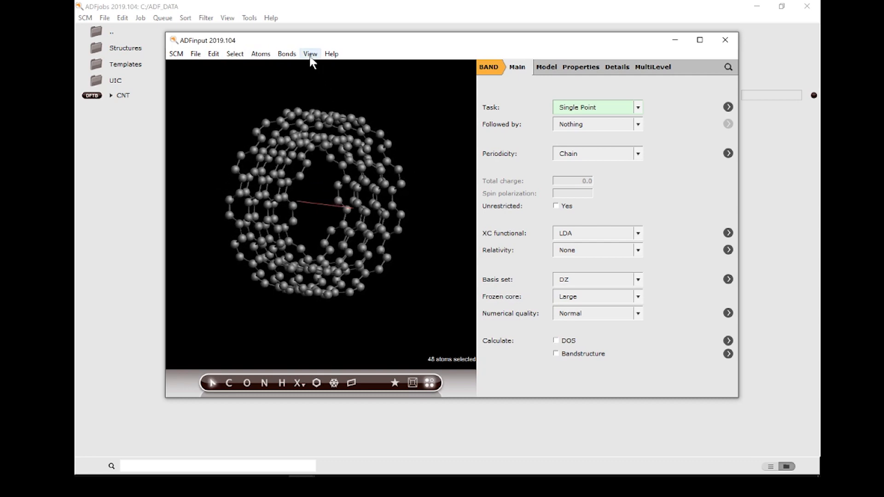
{"action": "left_click", "coordinate": [309, 54]}
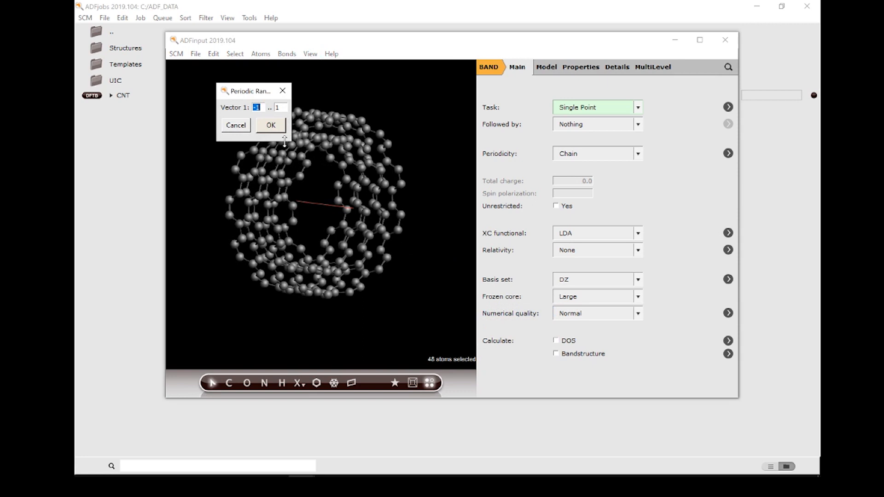
{"action": "type", "text": "-4"}
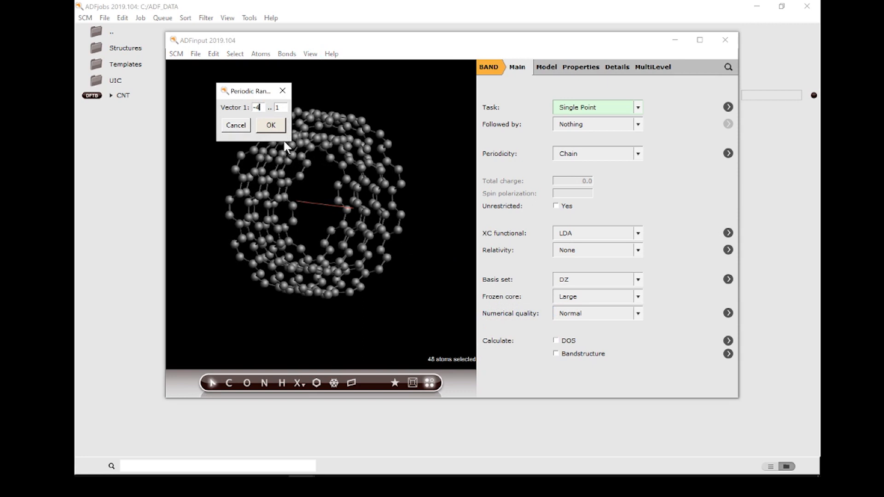
Select tube atoms, view down the axis to confirm concentric walls, then clear the selection.
{"action": "left_click", "coordinate": [270, 125]}
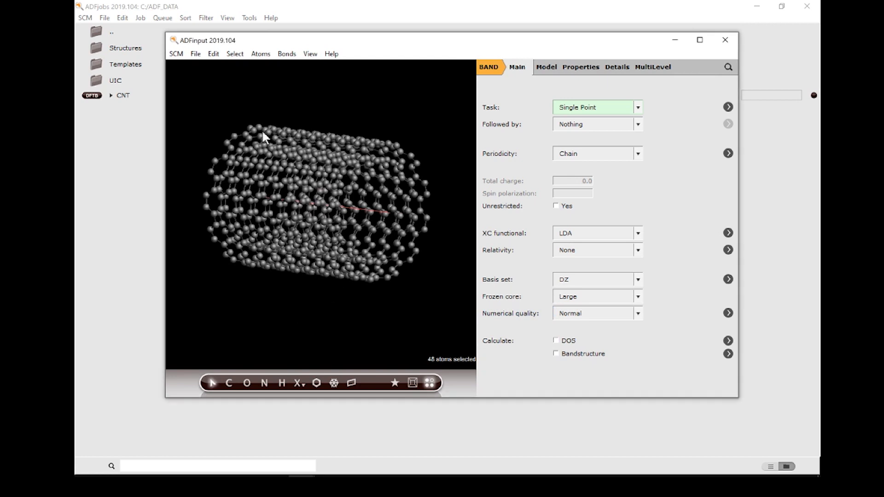
{"action": "left_click_drag", "start_coordinate": [265, 138], "coordinate": [308, 254]}
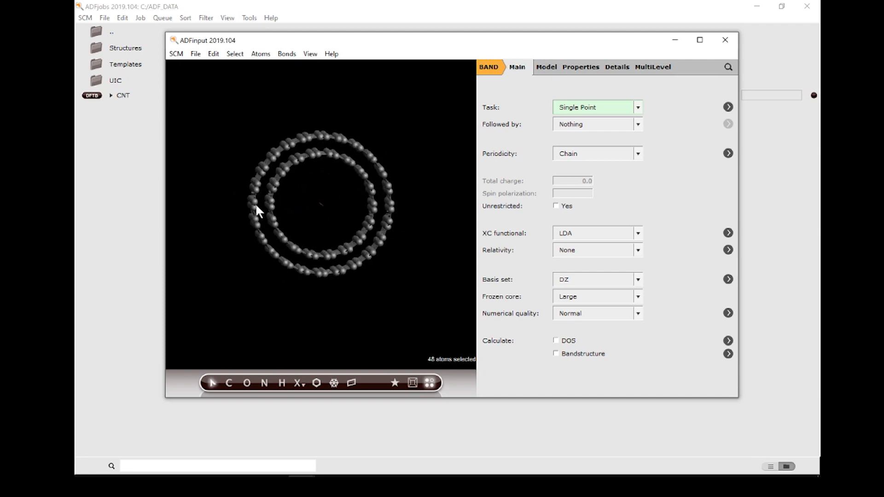
{"action": "left_click", "coordinate": [389, 203]}
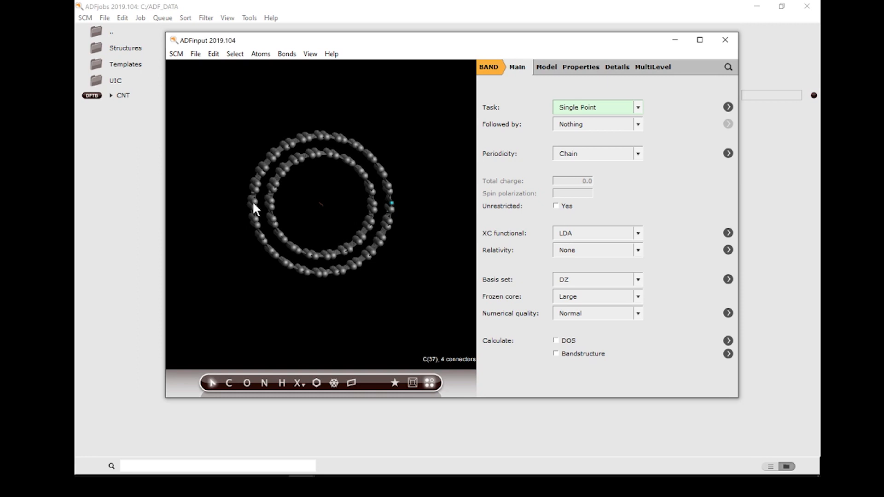
{"action": "left_click", "coordinate": [252, 203]}
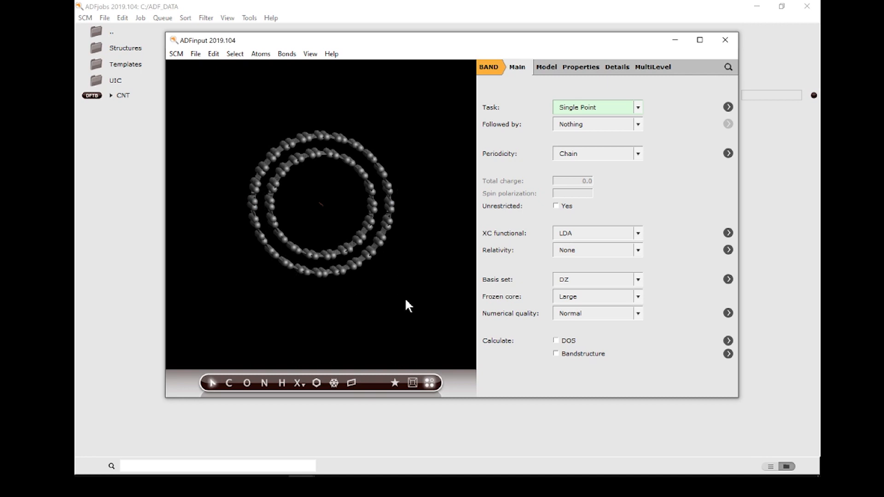
{"action": "mouse_move", "coordinate": [489, 67]}
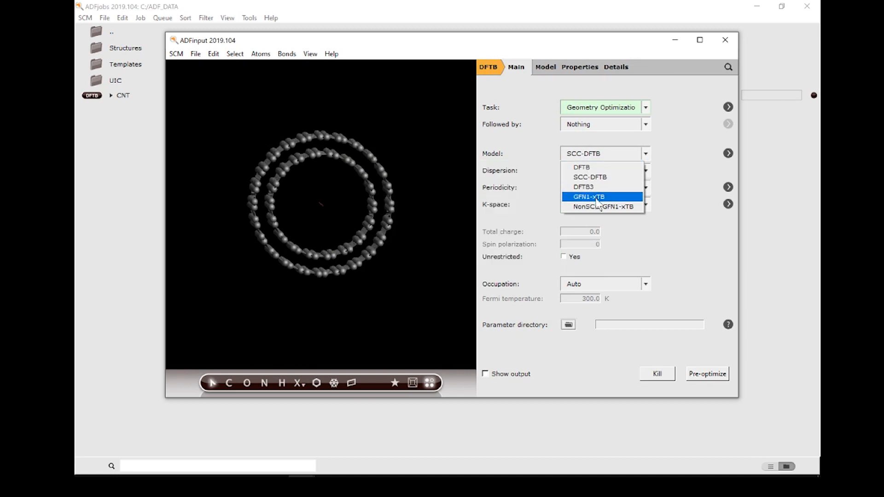
Choose the GFN1-xTB model for the DFTB geometry optimization of the tube.
{"action": "left_click", "coordinate": [588, 196]}
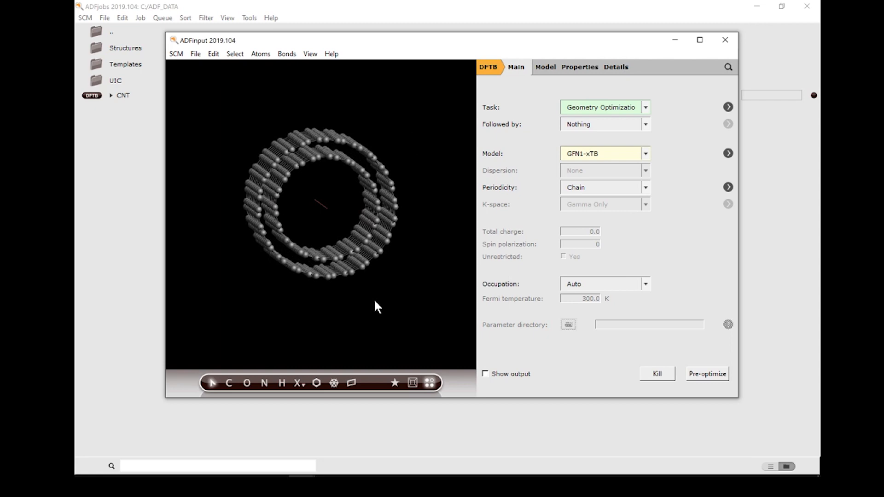
{"action": "left_click_drag", "start_coordinate": [377, 307], "coordinate": [402, 315]}
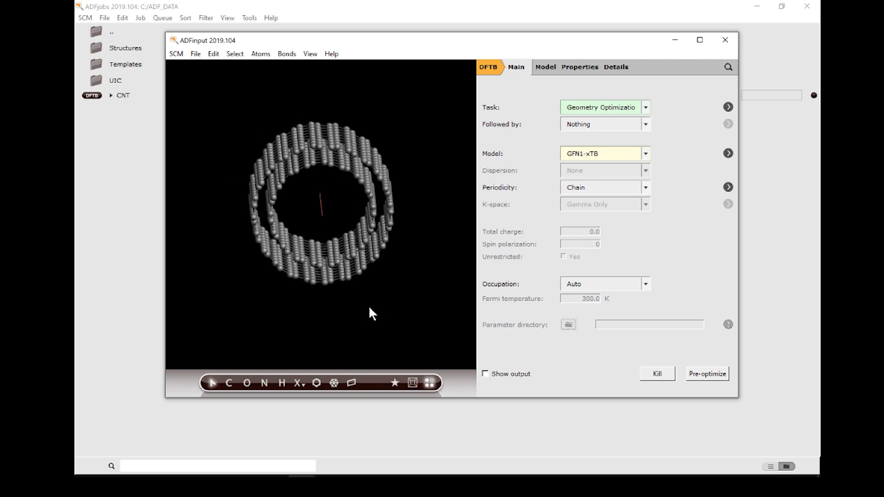
Keep Chain periodicity, view the tube end-on and bring up the Super Cell settings.
{"action": "left_click", "coordinate": [603, 187]}
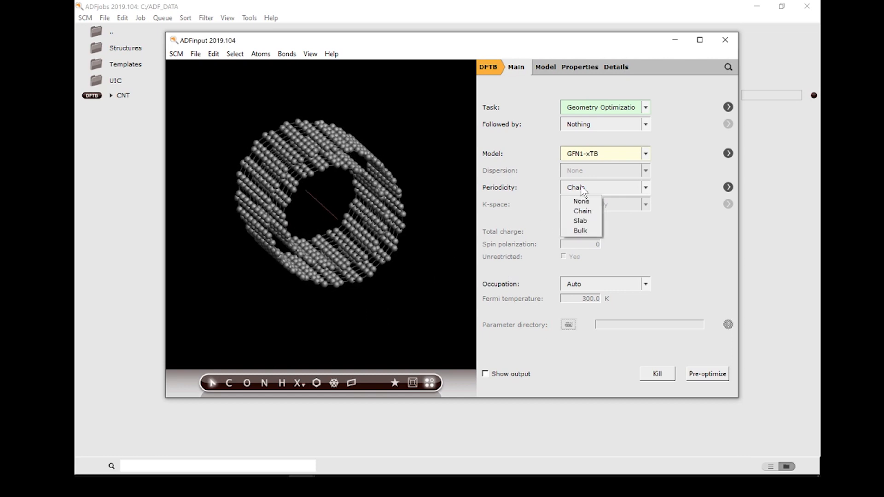
{"action": "left_click", "coordinate": [582, 210]}
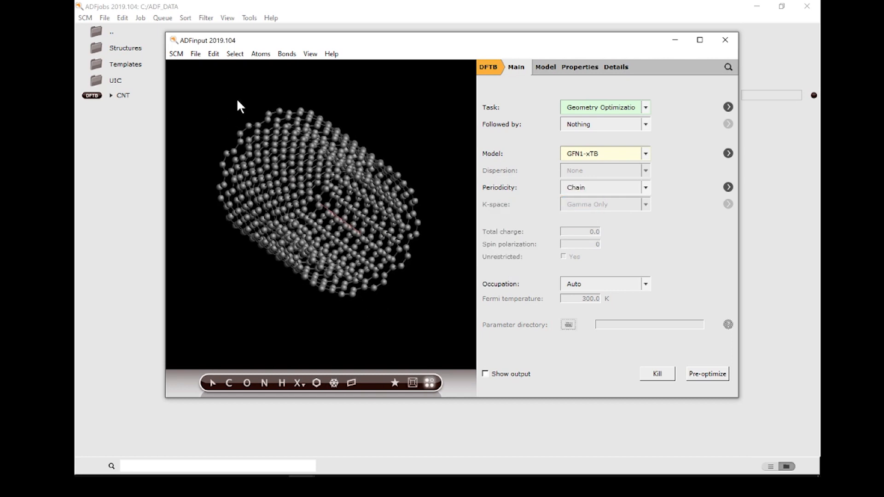
{"action": "left_click", "coordinate": [309, 53]}
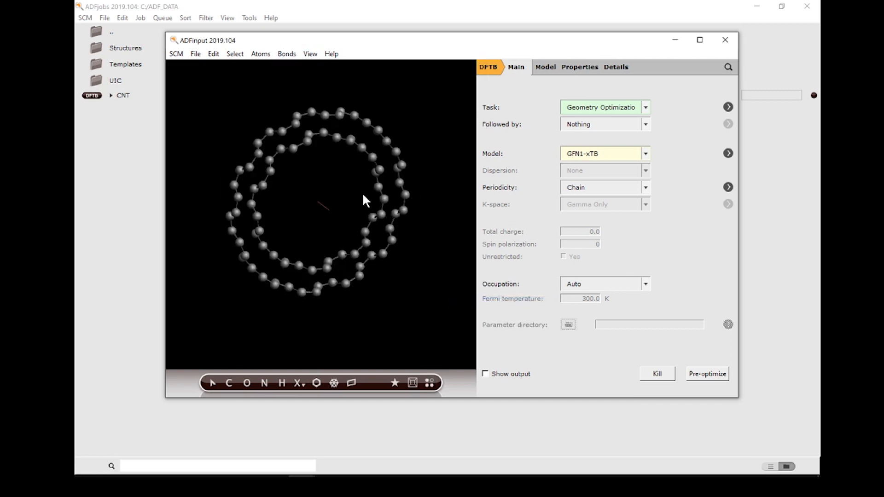
{"action": "left_click", "coordinate": [212, 53]}
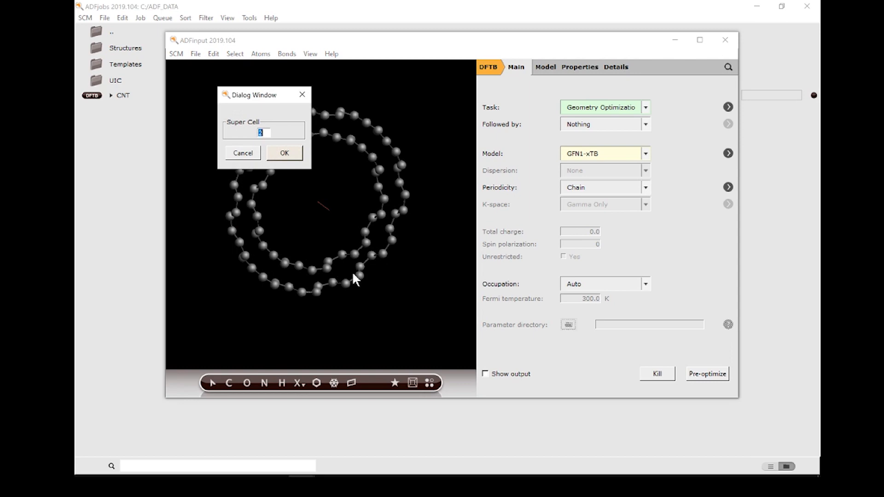
Build the supercell of the double-walled tube and set its periodicity to None.
{"action": "left_click", "coordinate": [284, 153]}
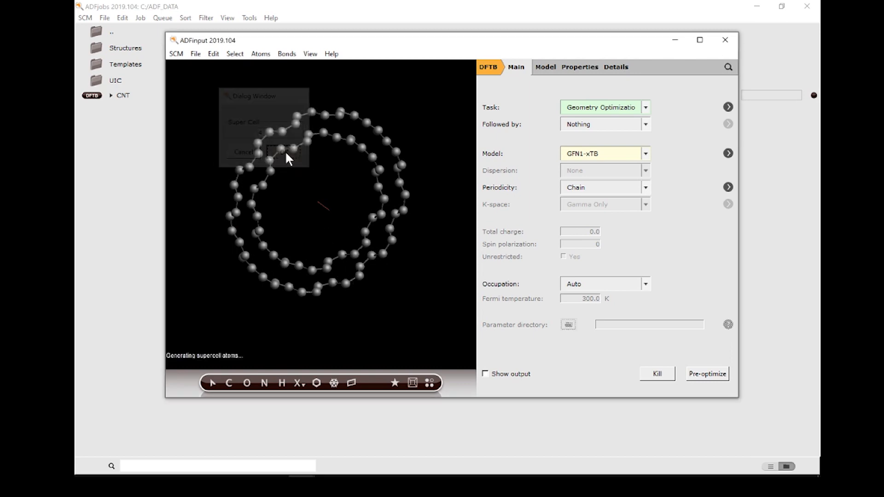
{"action": "left_click", "coordinate": [284, 152]}
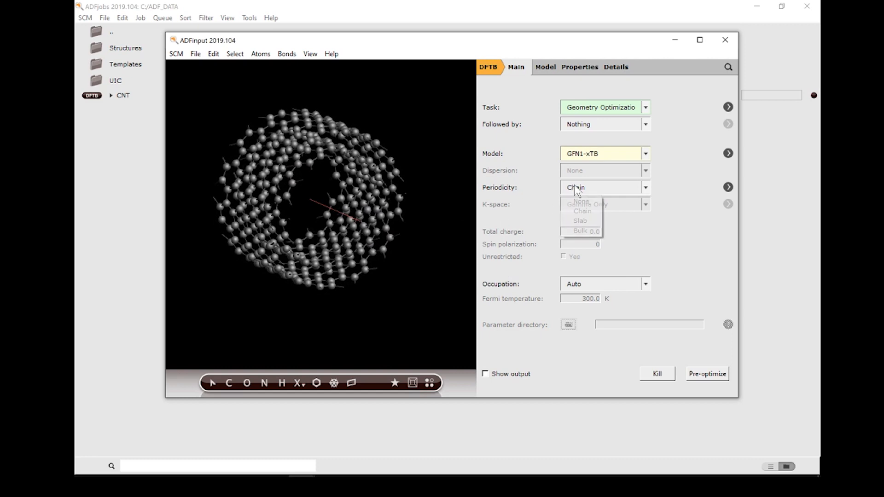
{"action": "left_click", "coordinate": [574, 200]}
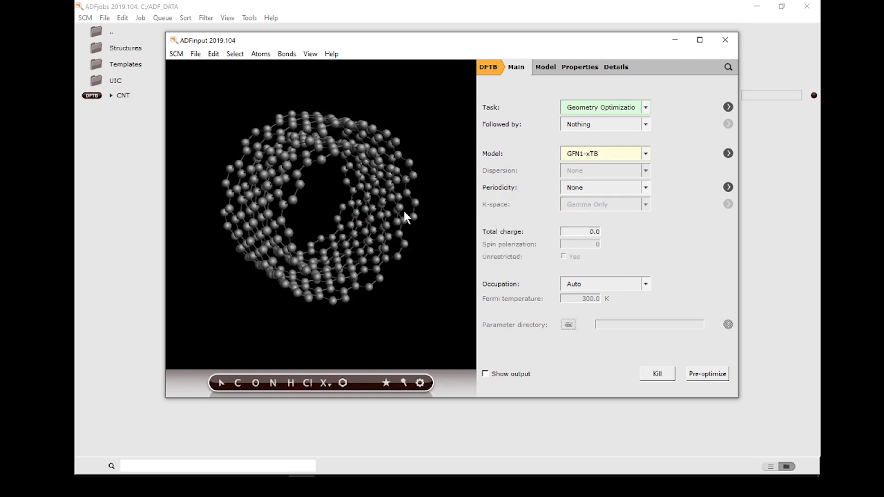
{"action": "mouse_move", "coordinate": [259, 64]}
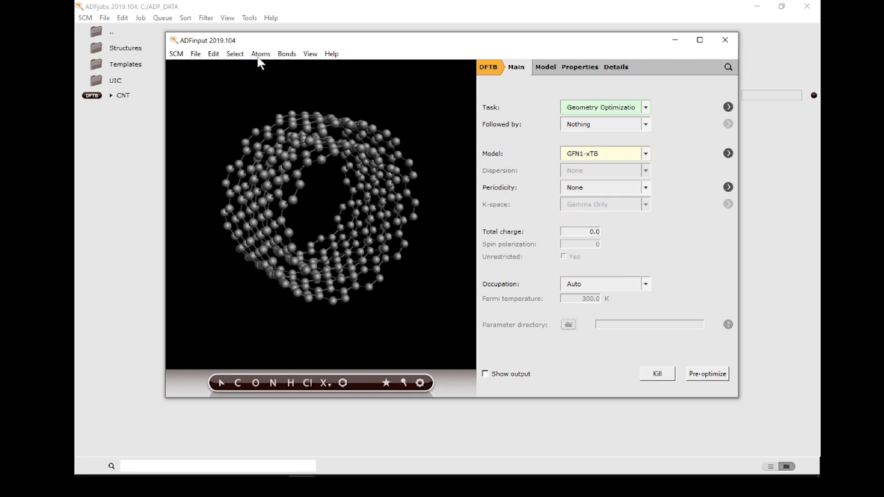
Cap the open tube ends with hydrogens via Atoms > Add Hydrogen and view it end-on.
{"action": "left_click", "coordinate": [260, 53]}
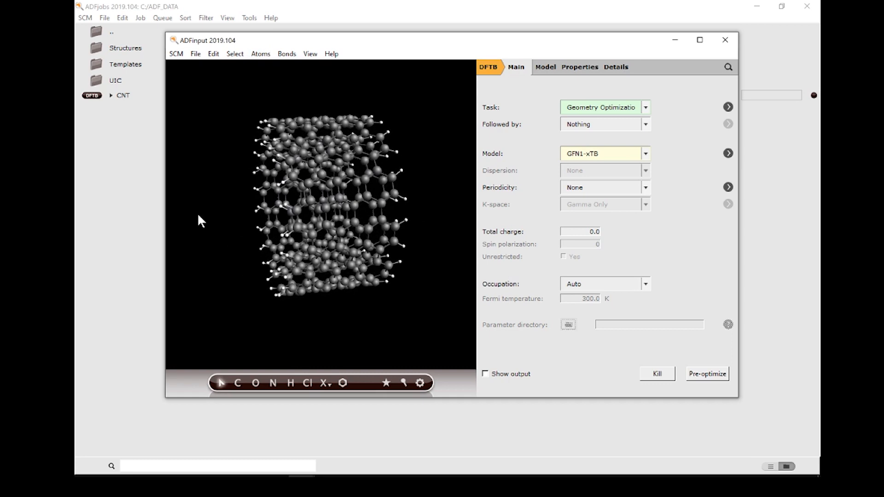
{"action": "left_click_drag", "start_coordinate": [202, 220], "coordinate": [329, 227]}
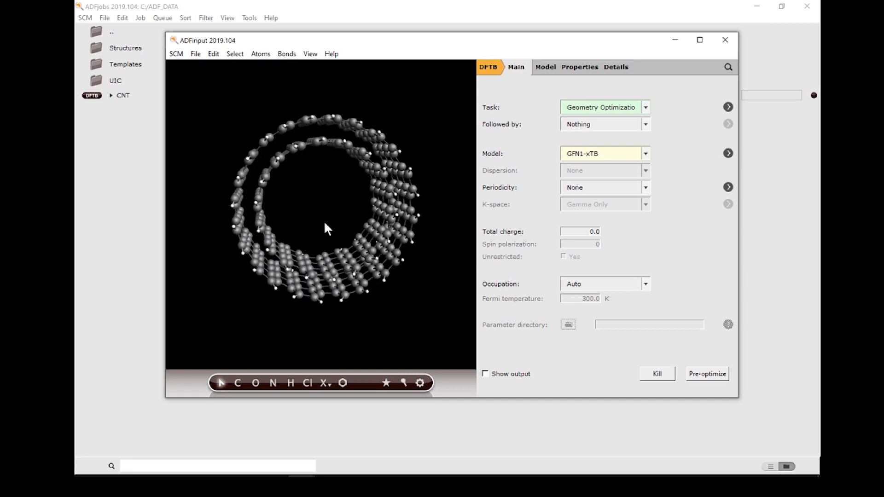